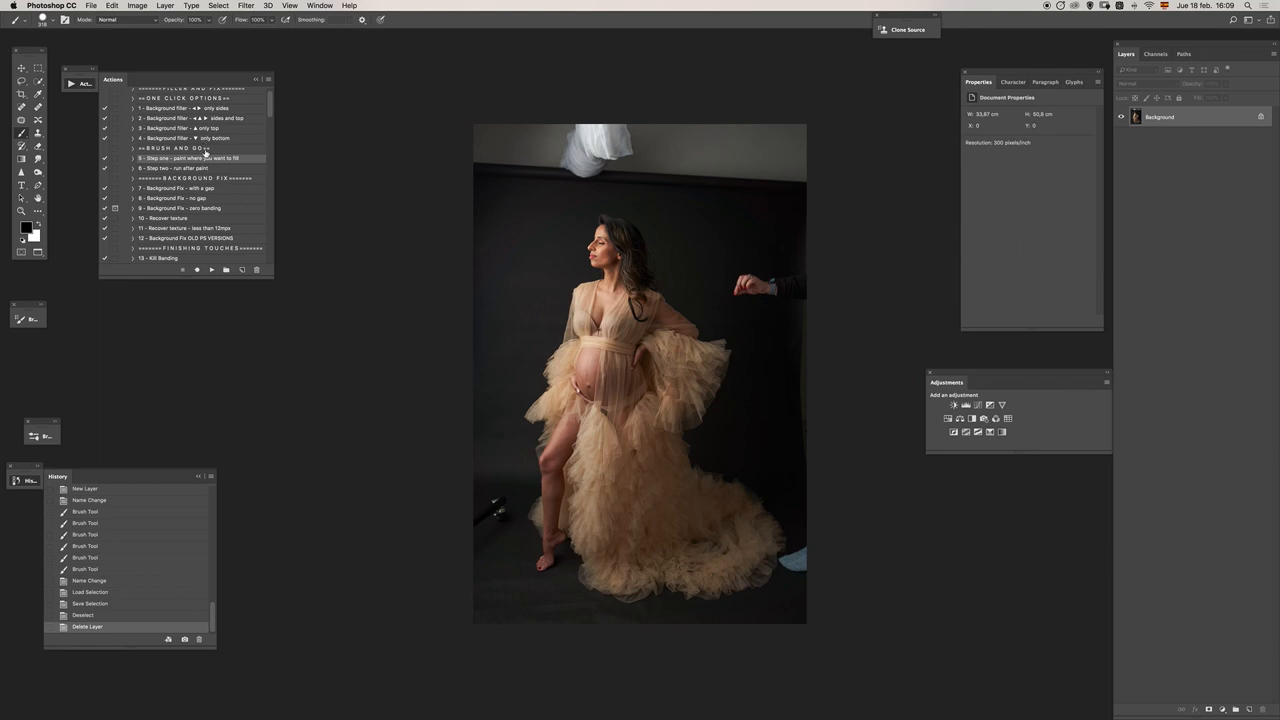
{"action": "mouse_move", "coordinate": [208, 158]}
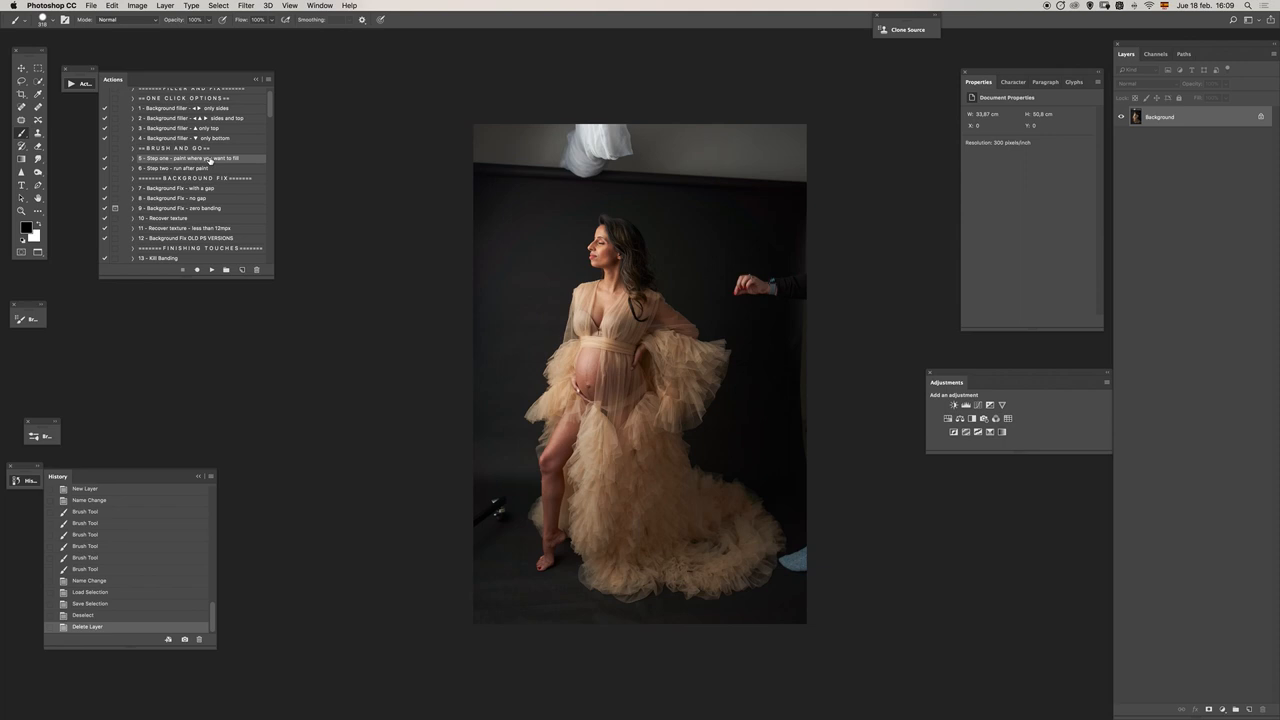
{"action": "mouse_move", "coordinate": [164, 110]}
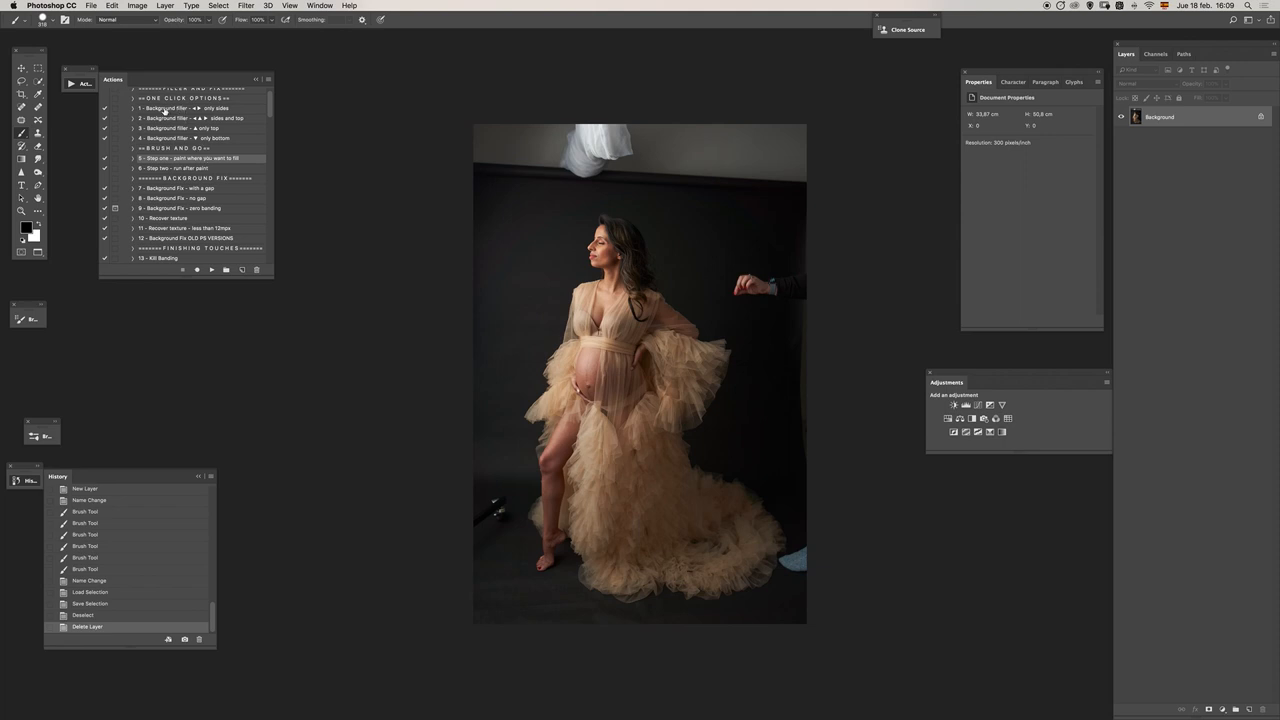
- Run the action's 'paint where you want to fill' step to create the paint layer
{"action": "left_click", "coordinate": [188, 158]}
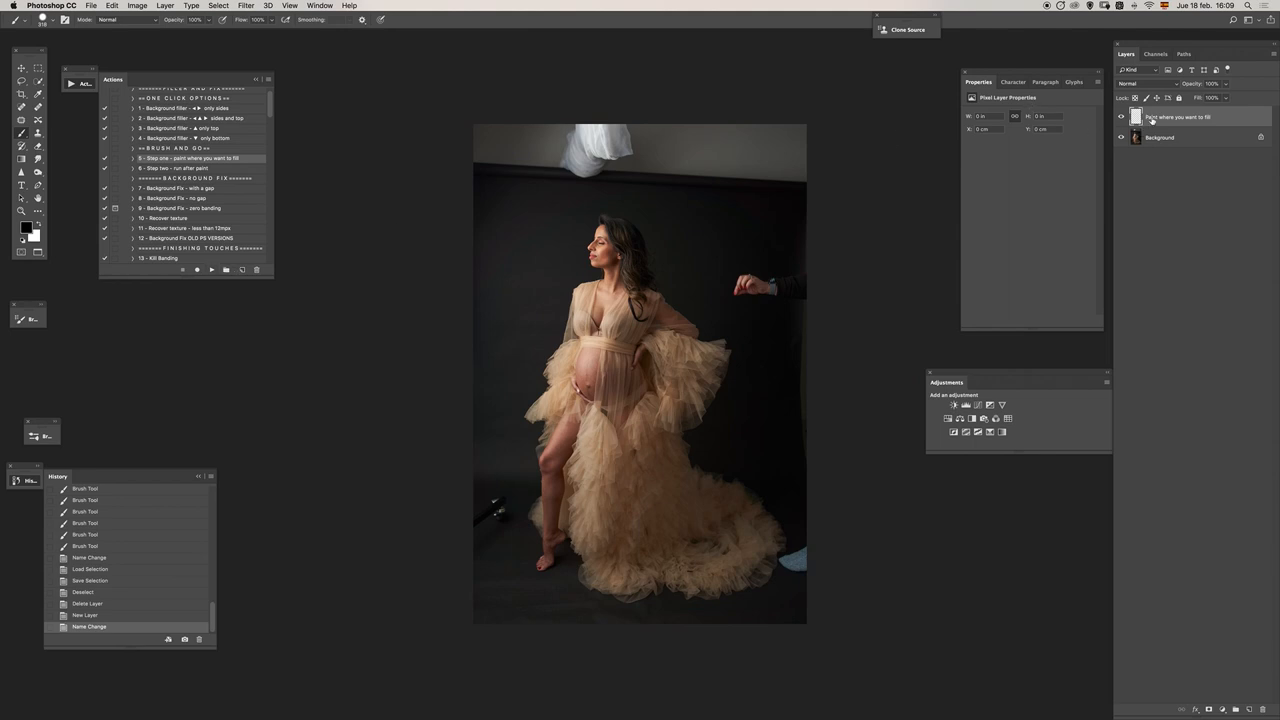
{"action": "mouse_move", "coordinate": [1152, 120]}
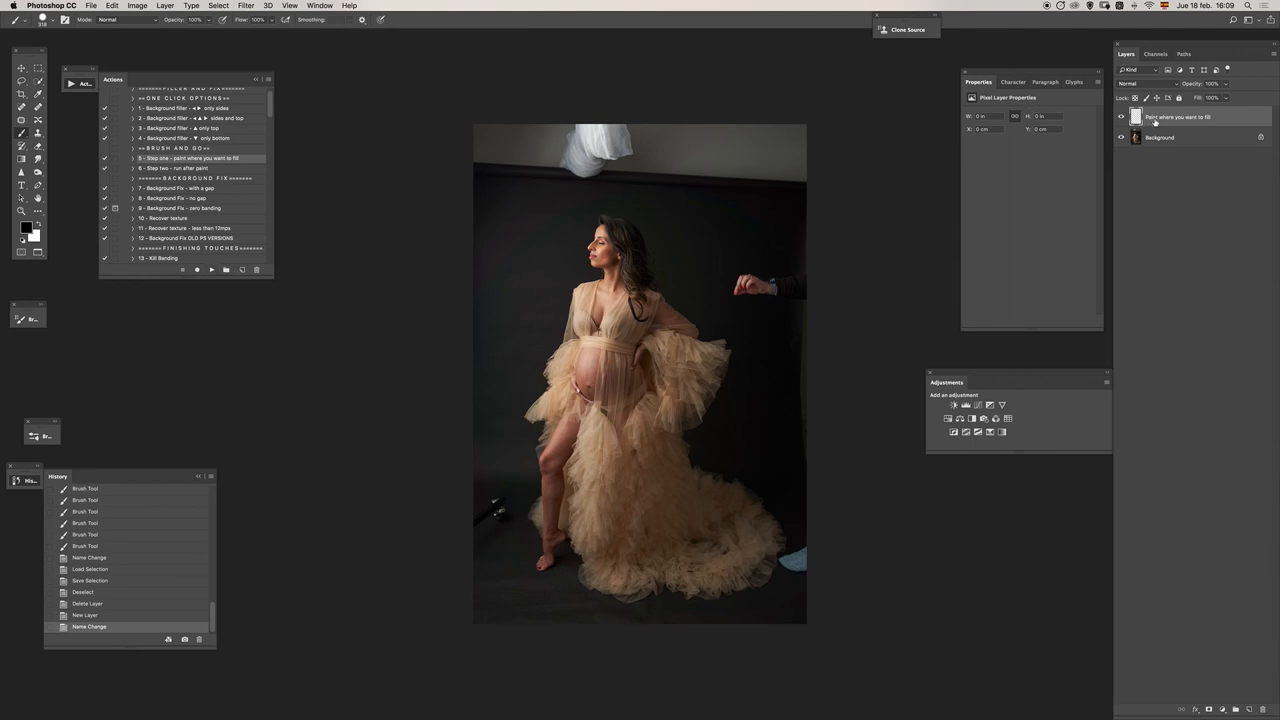
{"action": "mouse_move", "coordinate": [554, 184]}
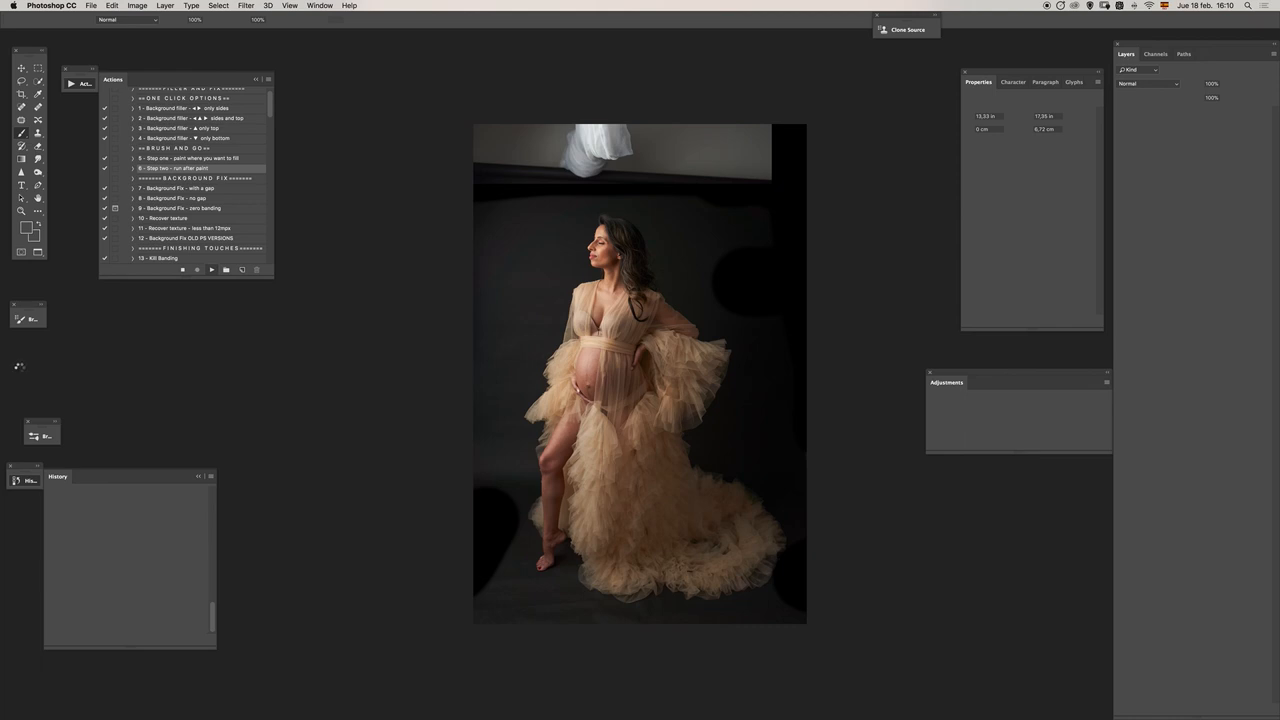
{"action": "mouse_move", "coordinate": [18, 368]}
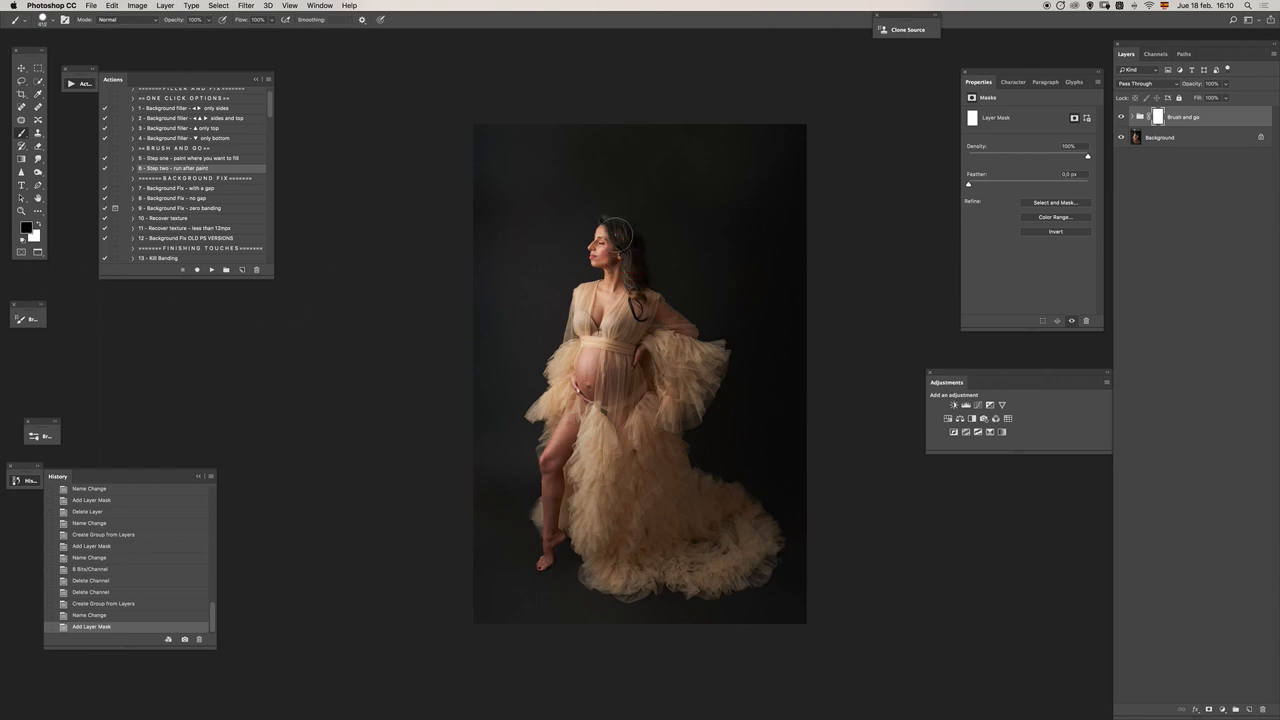
- Paint a black stroke on the backdrop layer's mask to refine the blend around the woman
{"action": "left_click_drag", "start_coordinate": [616, 236], "coordinate": [750, 550]}
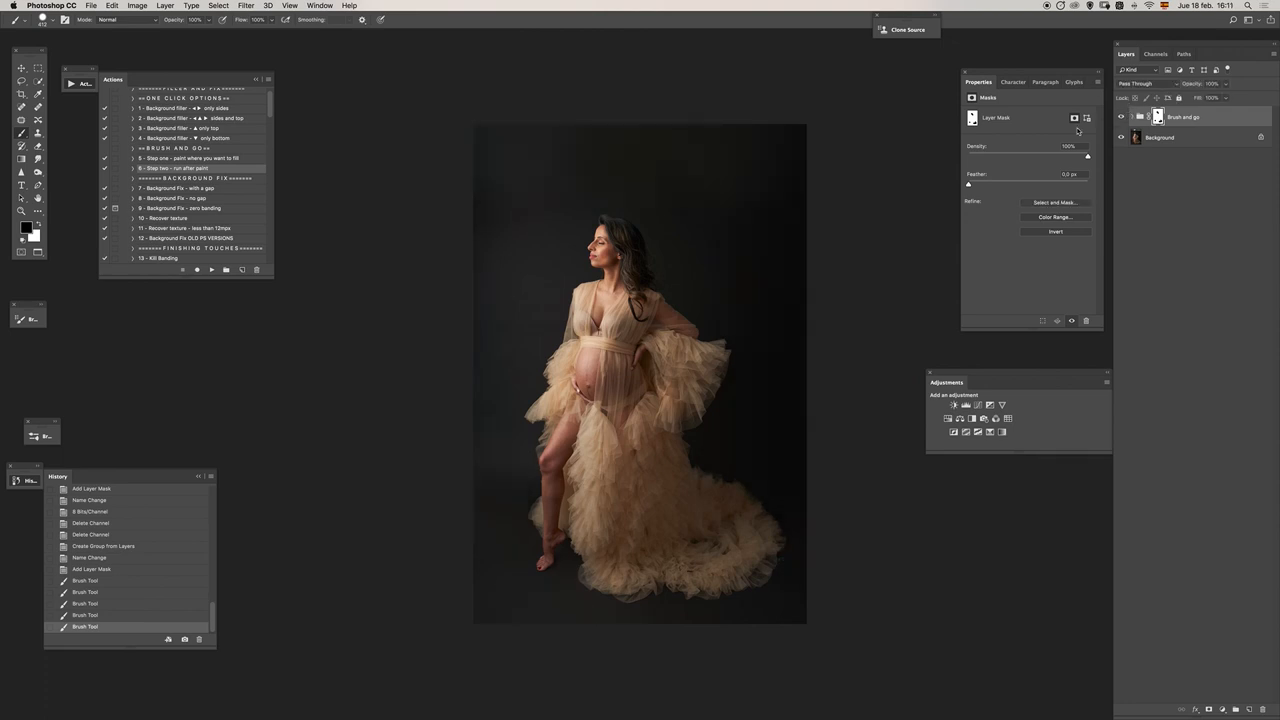
{"action": "mouse_move", "coordinate": [1004, 118]}
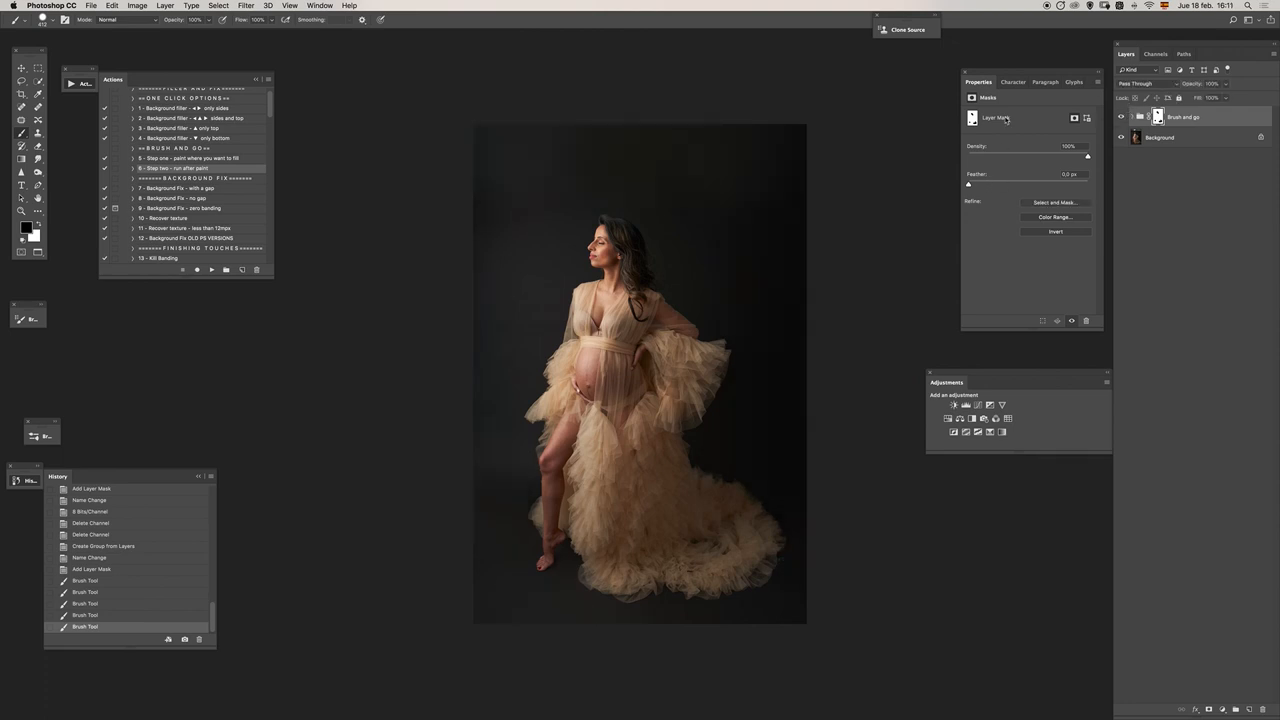